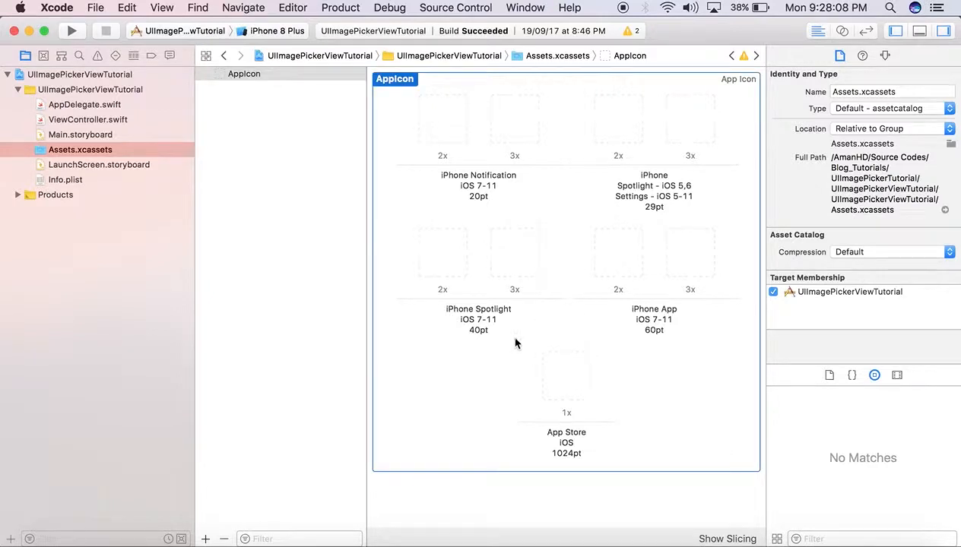
- Inspect the empty App Store 1024pt slot in the AppIcon set
{"action": "left_click", "coordinate": [565, 380]}
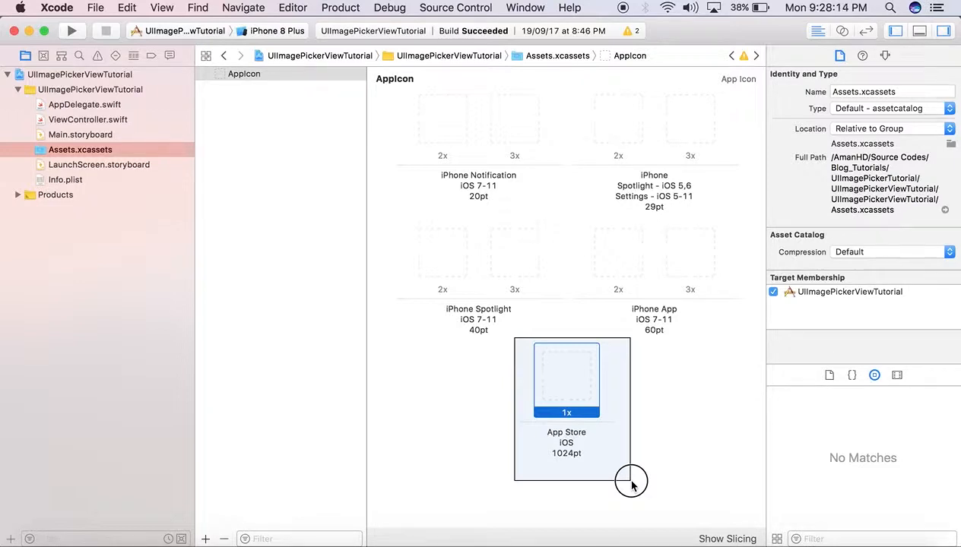
{"action": "left_click", "coordinate": [566, 380]}
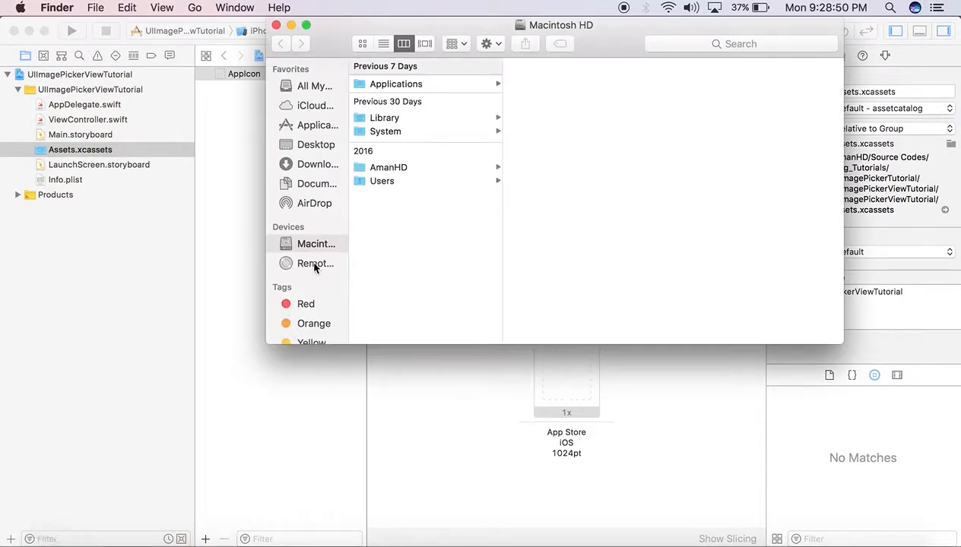
- Locate the 1024×1024 App_Icon PNG on the Desktop and view it in Preview
{"action": "left_click", "coordinate": [316, 145]}
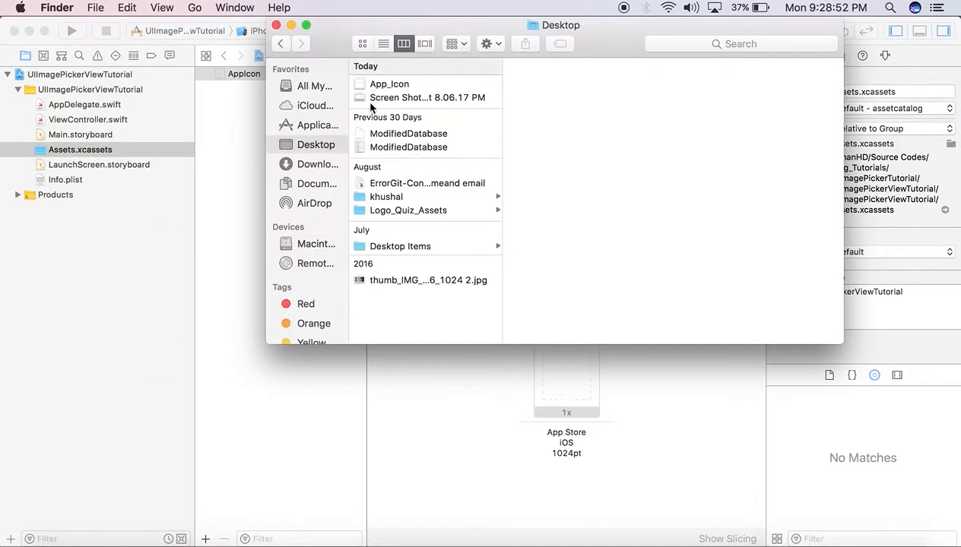
{"action": "left_click", "coordinate": [389, 83]}
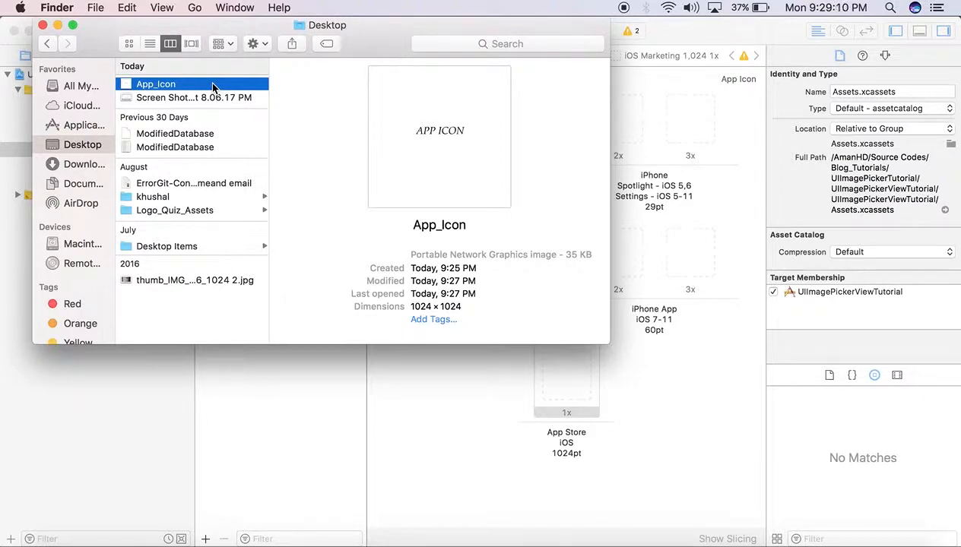
{"action": "double_click", "coordinate": [155, 84]}
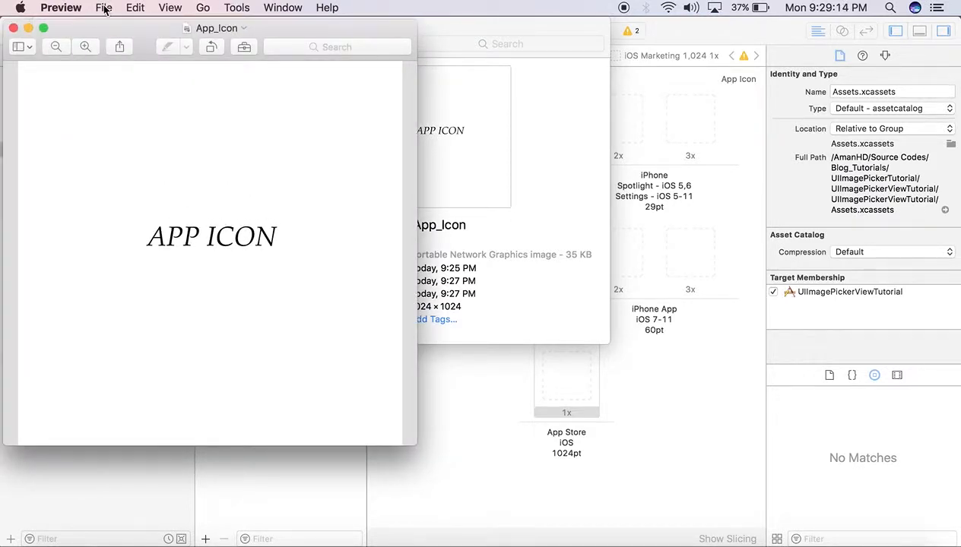
- Duplicate the icon and bring up the expanded save sheet for the copy
{"action": "left_click", "coordinate": [103, 8]}
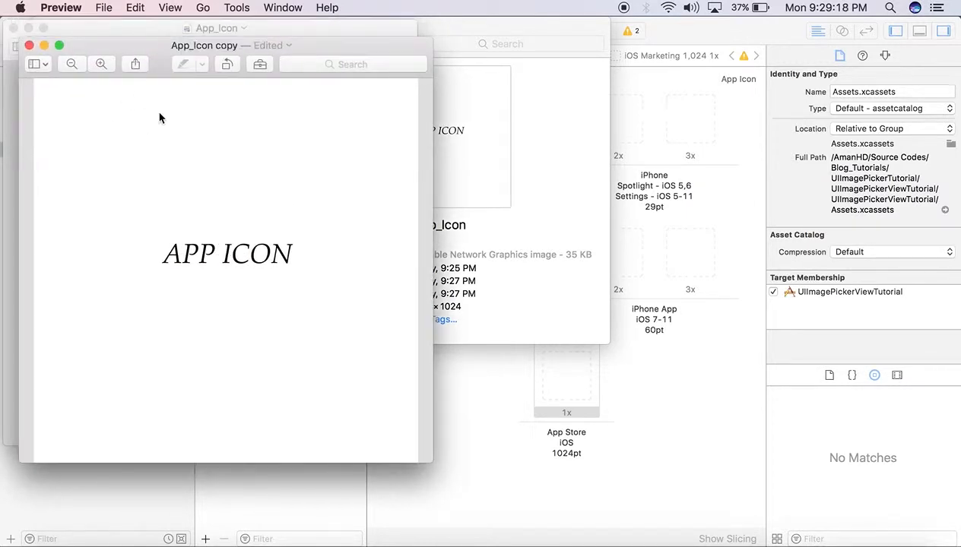
{"action": "left_click", "coordinate": [30, 45]}
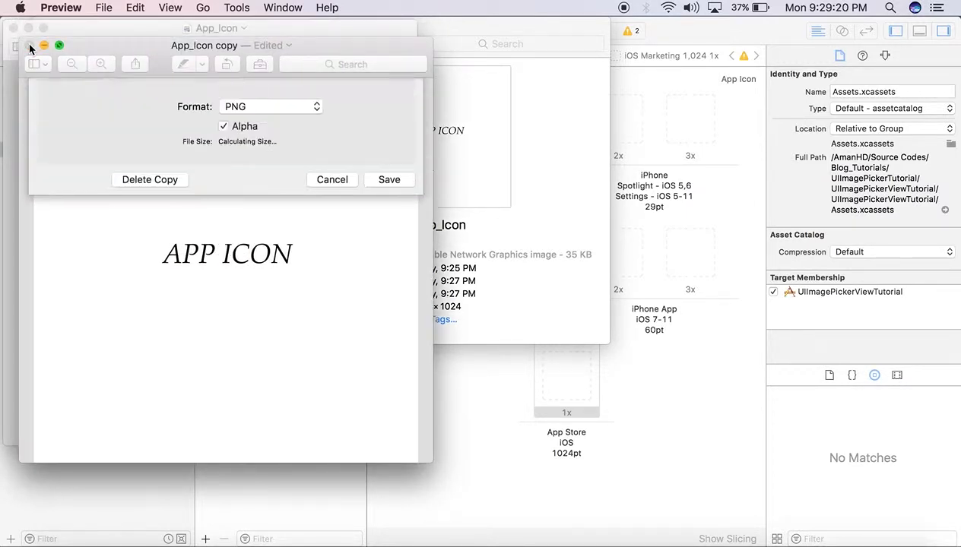
{"action": "left_click", "coordinate": [30, 46]}
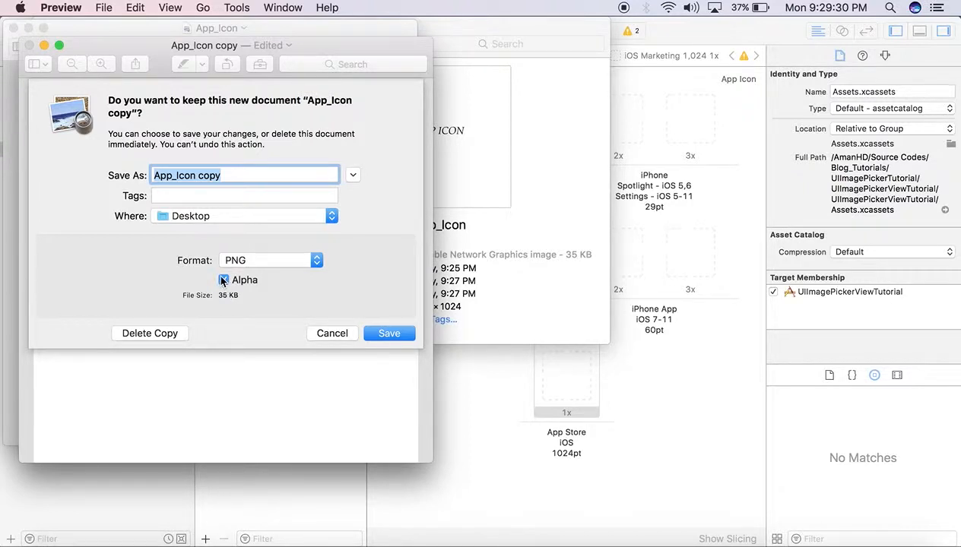
- Save 'App_Icon copy' to the Desktop as a PNG with Alpha unchecked
{"action": "left_click", "coordinate": [224, 279]}
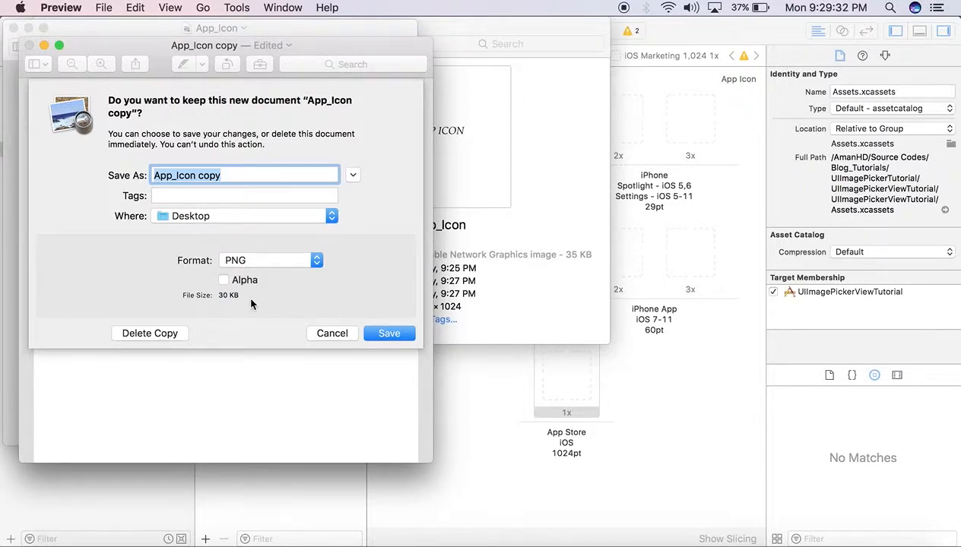
{"action": "left_click", "coordinate": [224, 280]}
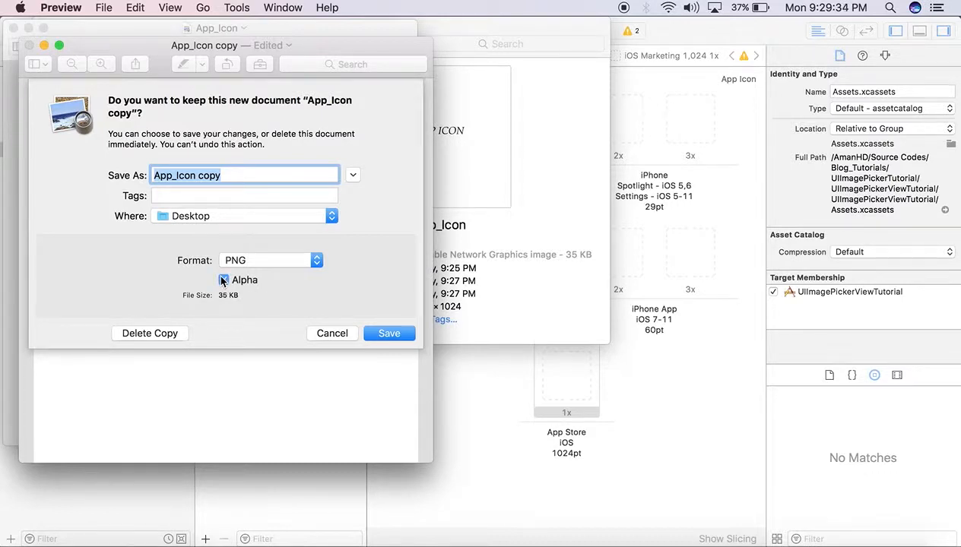
{"action": "left_click", "coordinate": [224, 279]}
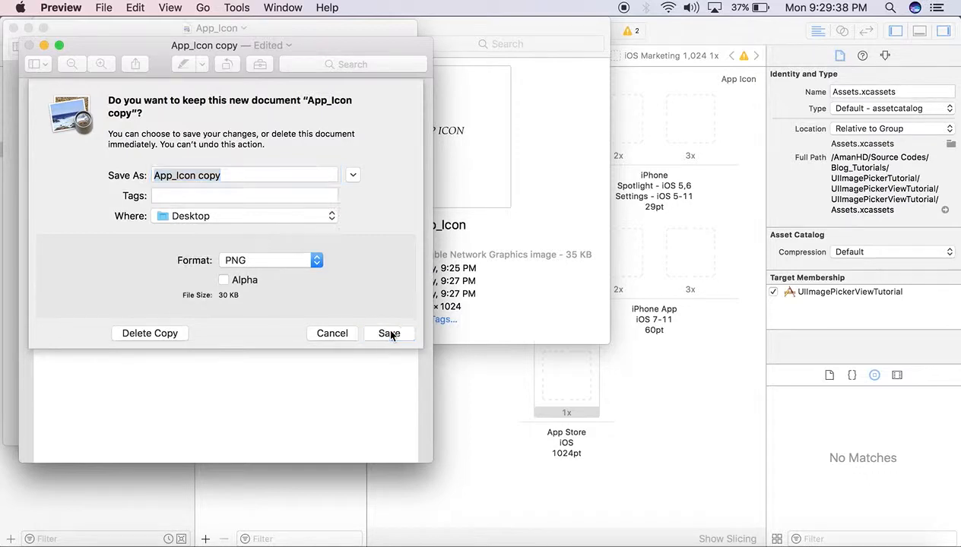
{"action": "left_click", "coordinate": [389, 332]}
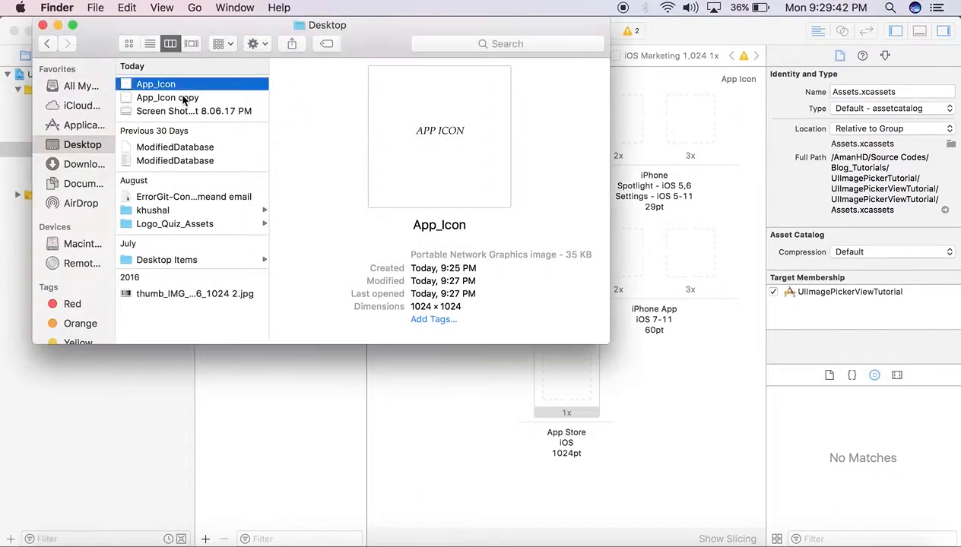
- Compare the 30 KB App_Icon copy against the 35 KB original App_Icon on the Desktop
{"action": "left_click", "coordinate": [167, 97]}
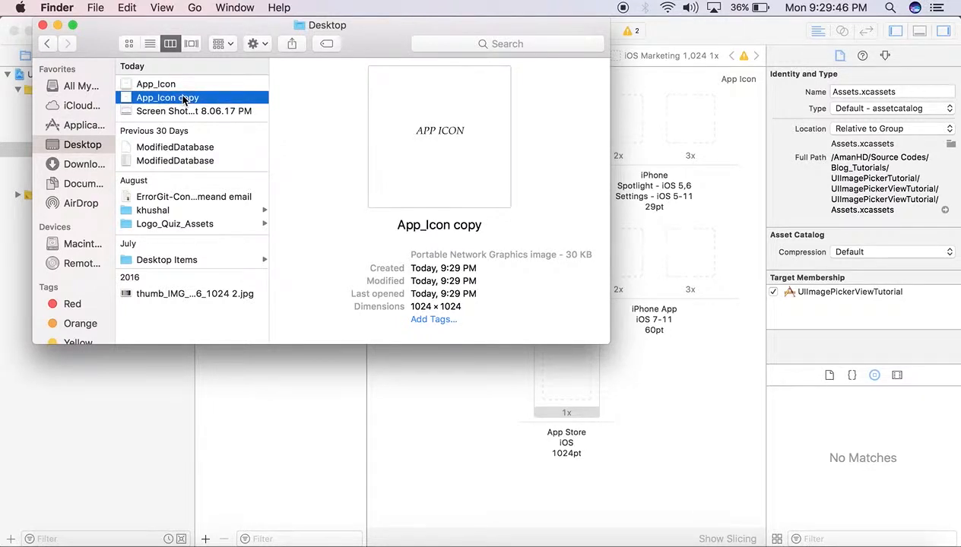
{"action": "left_click", "coordinate": [155, 83]}
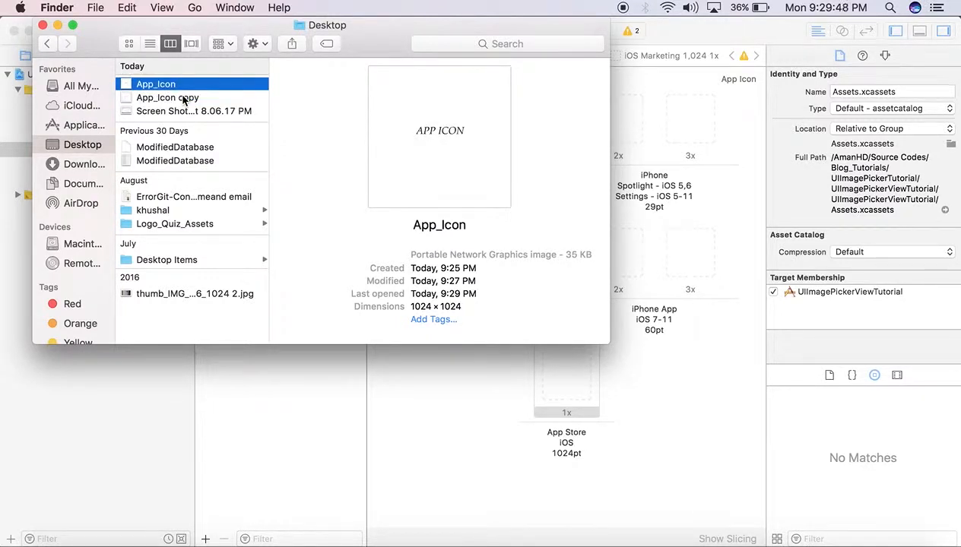
{"action": "left_click", "coordinate": [167, 98]}
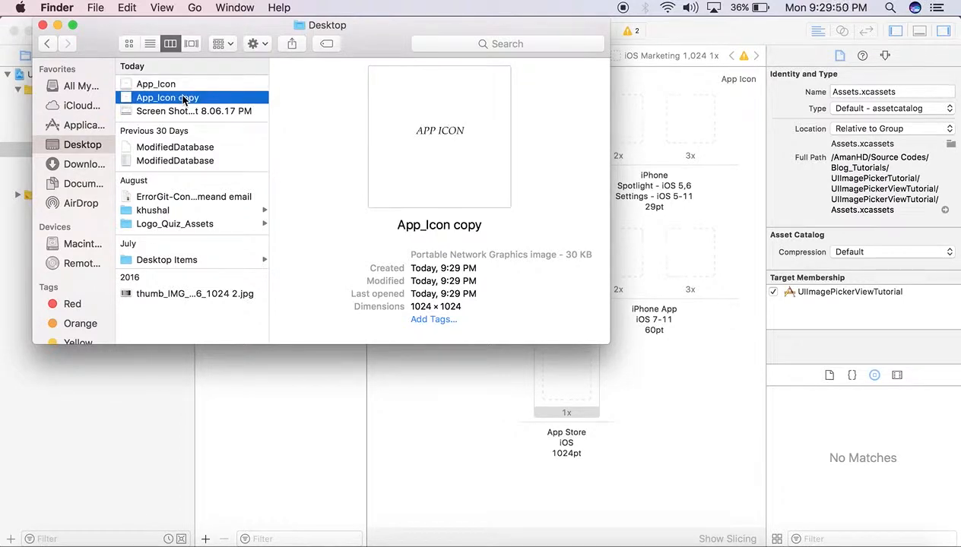